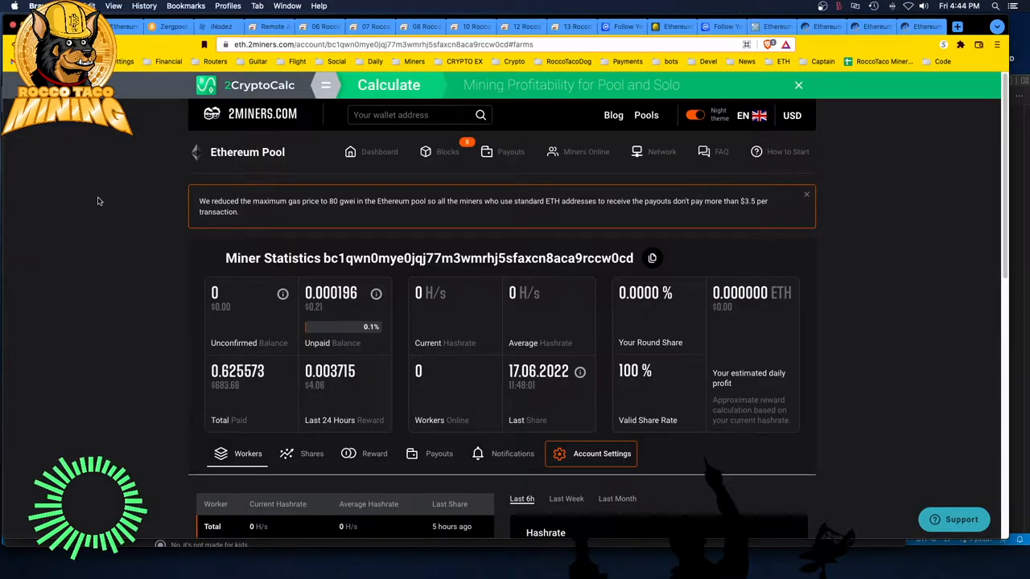
- Bring up CoinMarketCap's My First Watchlist with Bitcoin, Ethereum, Dogecoin and other coin prices
{"action": "scroll", "scroll_direction": "down", "scroll_amount": 3}
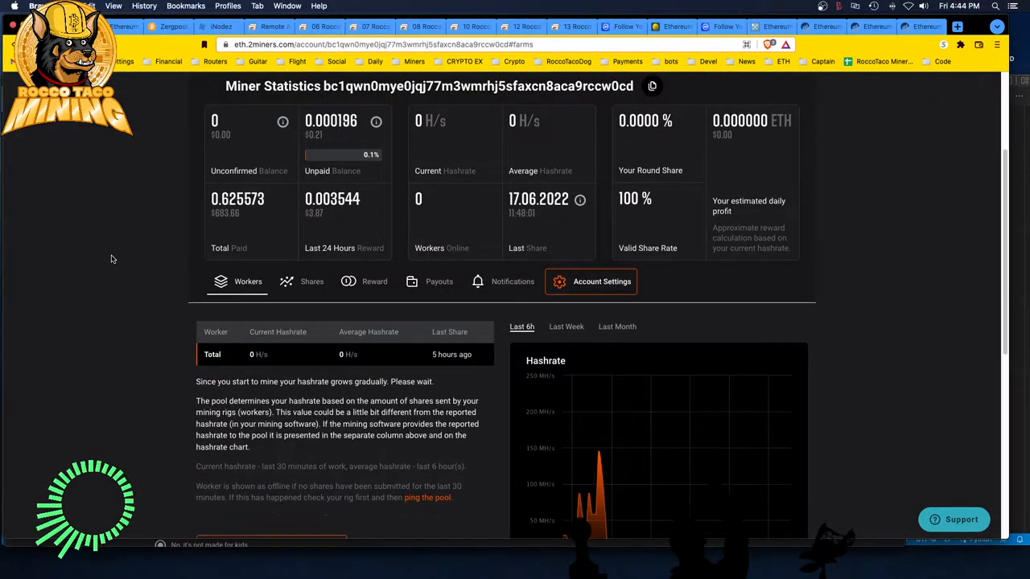
{"action": "scroll", "scroll_direction": "down", "scroll_amount": 3}
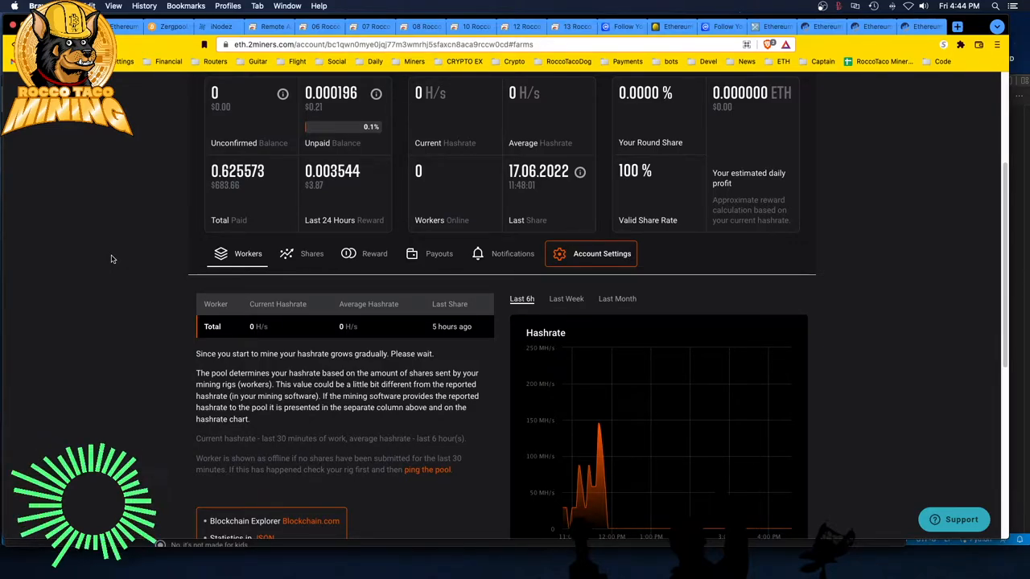
{"action": "mouse_move", "coordinate": [757, 135]}
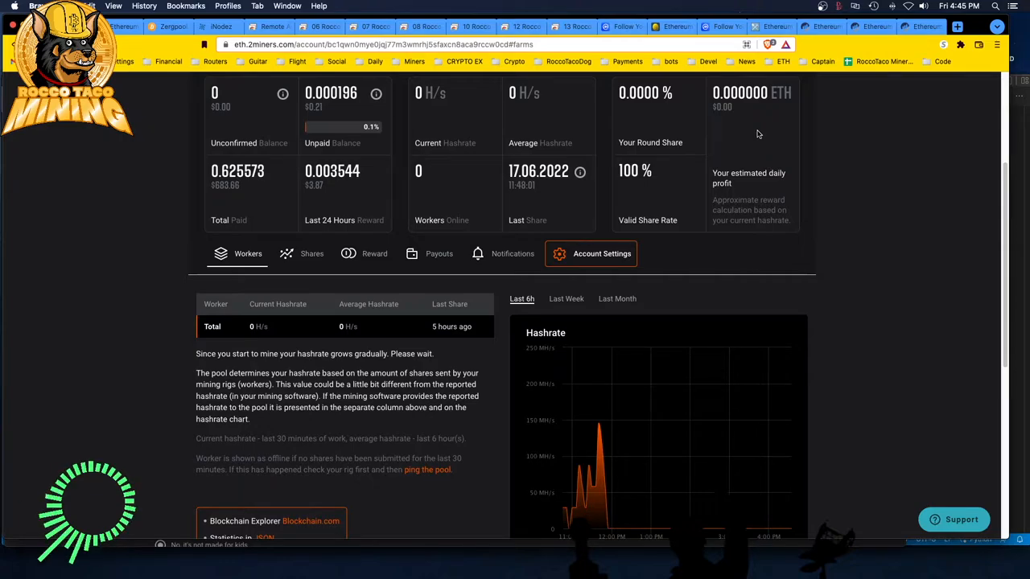
{"action": "mouse_move", "coordinate": [756, 122]}
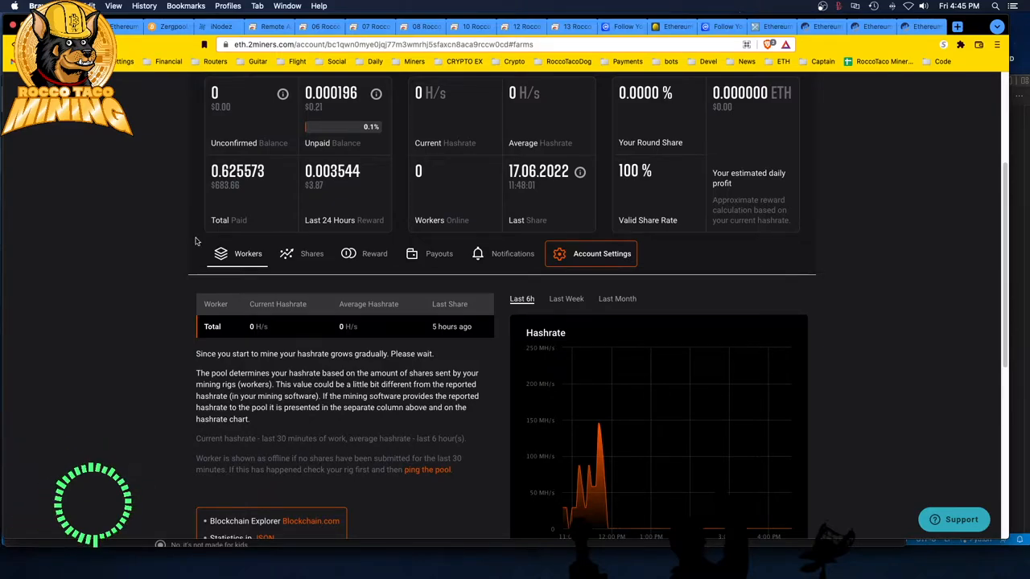
{"action": "left_click", "coordinate": [621, 26]}
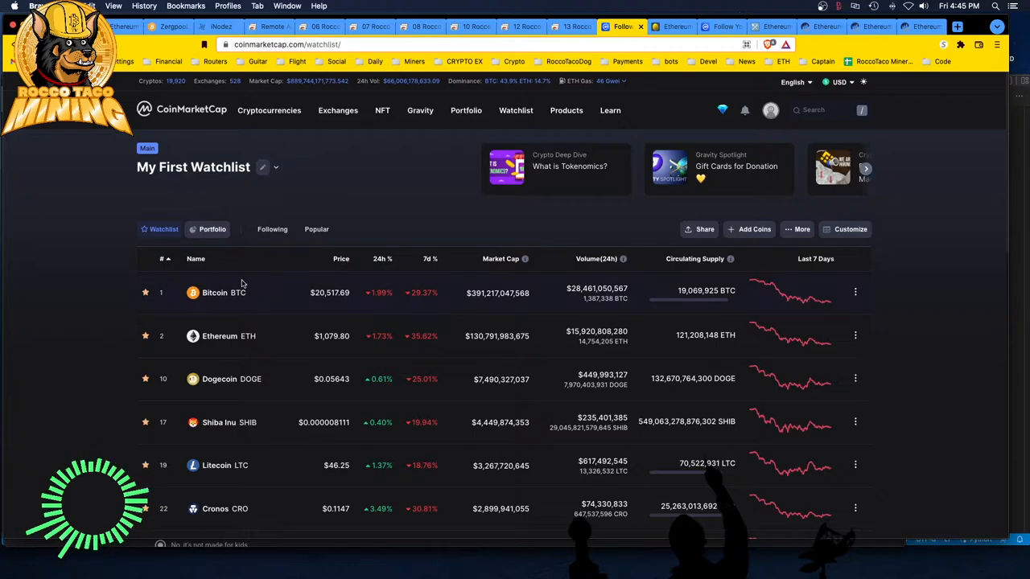
{"action": "mouse_move", "coordinate": [232, 283]}
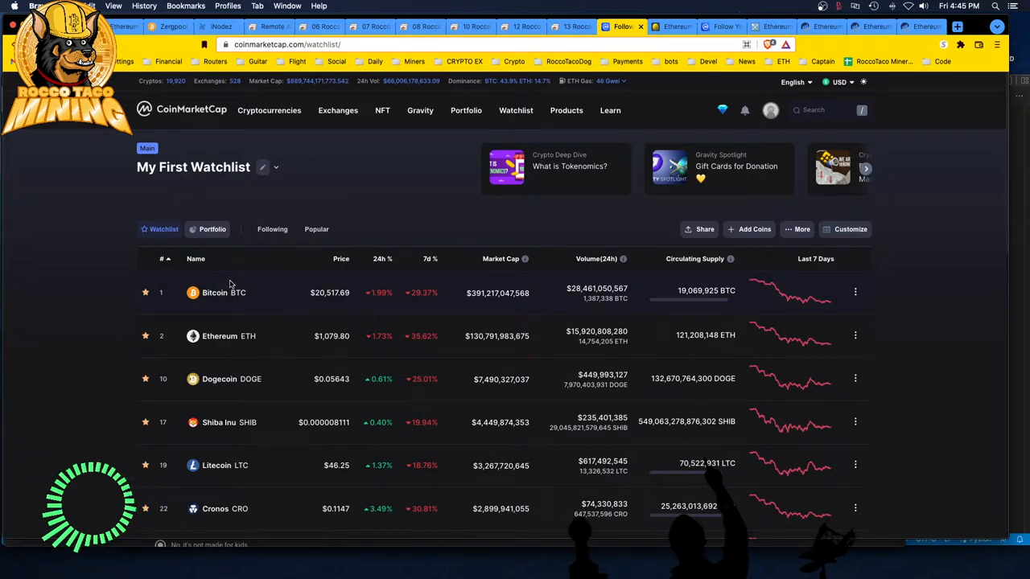
{"action": "mouse_move", "coordinate": [238, 306]}
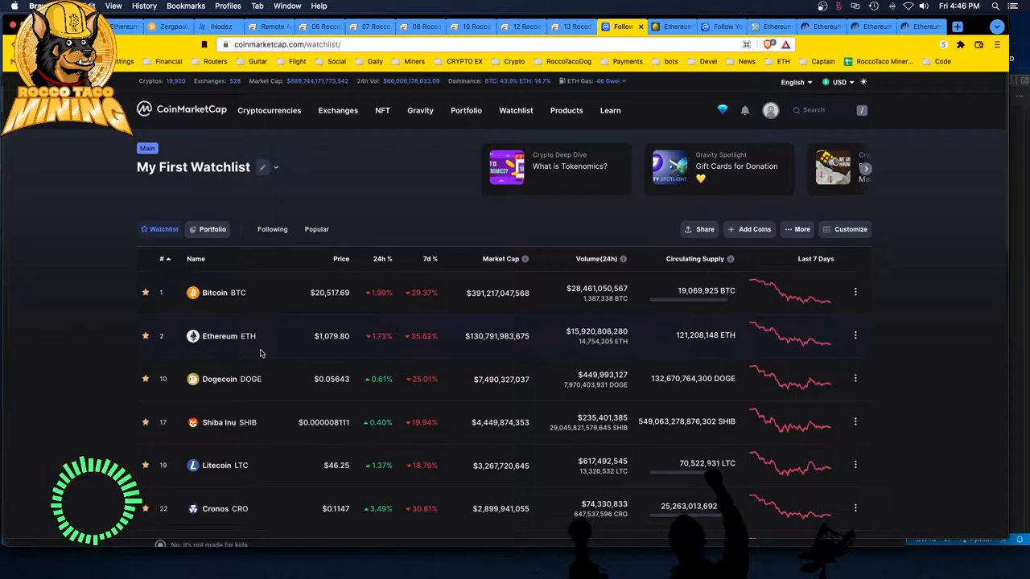
{"action": "mouse_move", "coordinate": [252, 245]}
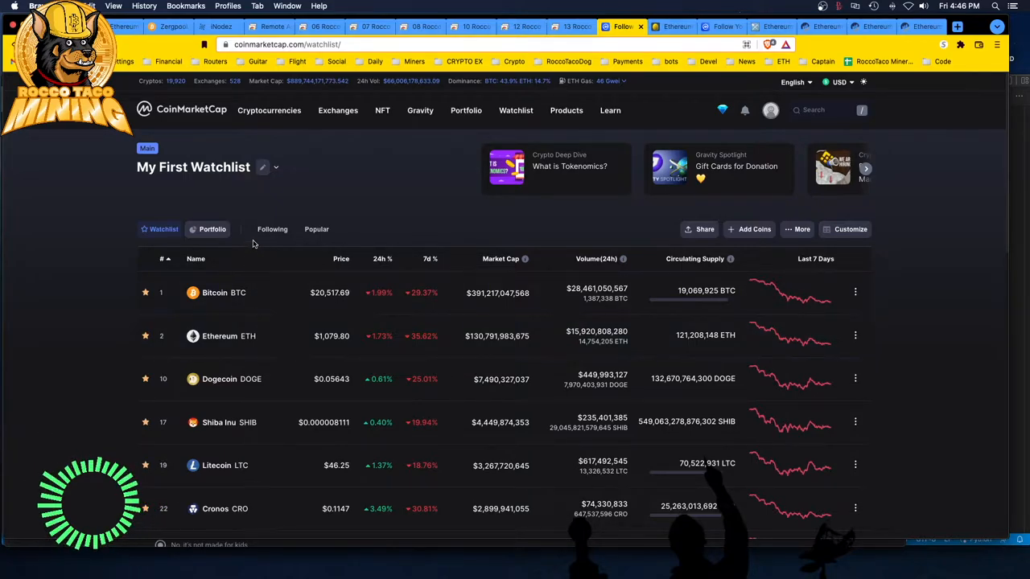
{"action": "mouse_move", "coordinate": [672, 26]}
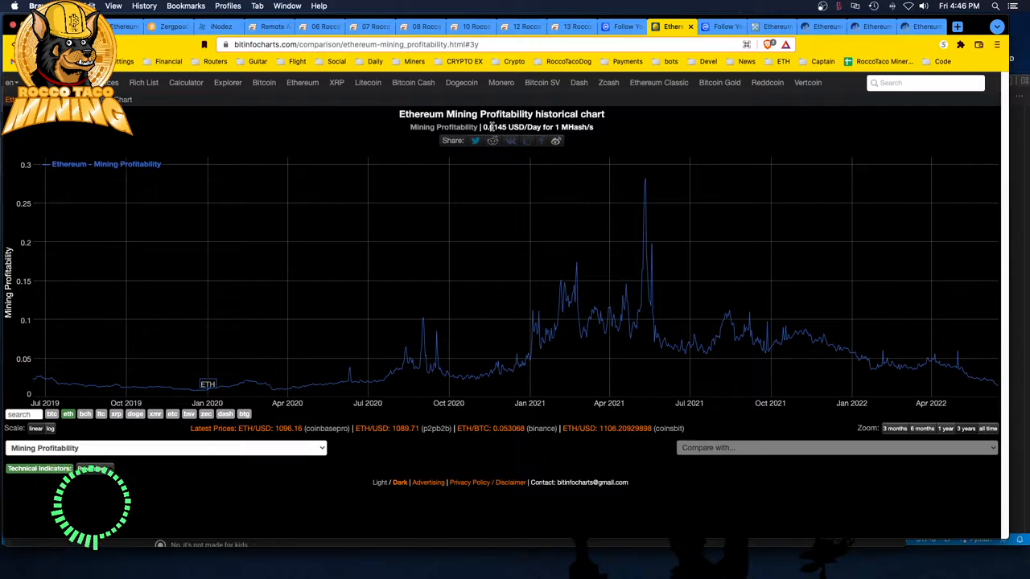
{"action": "mouse_move", "coordinate": [492, 176]}
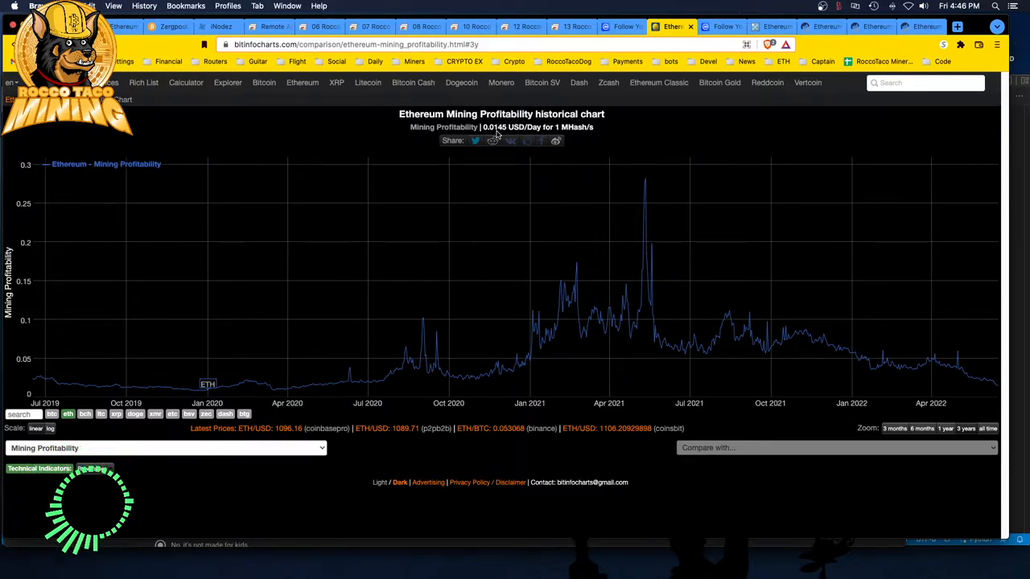
{"action": "mouse_move", "coordinate": [689, 268]}
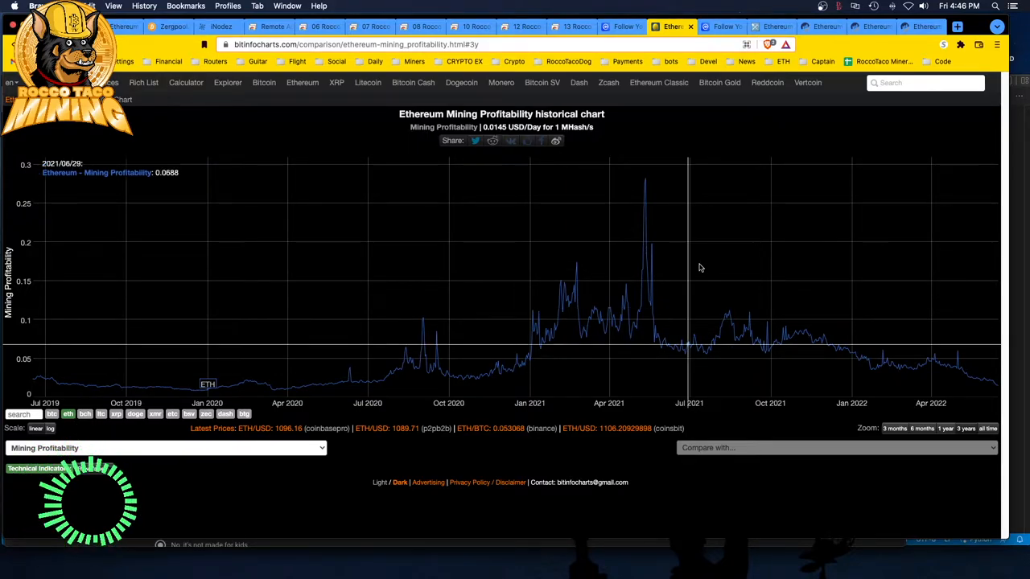
{"action": "mouse_move", "coordinate": [998, 391]}
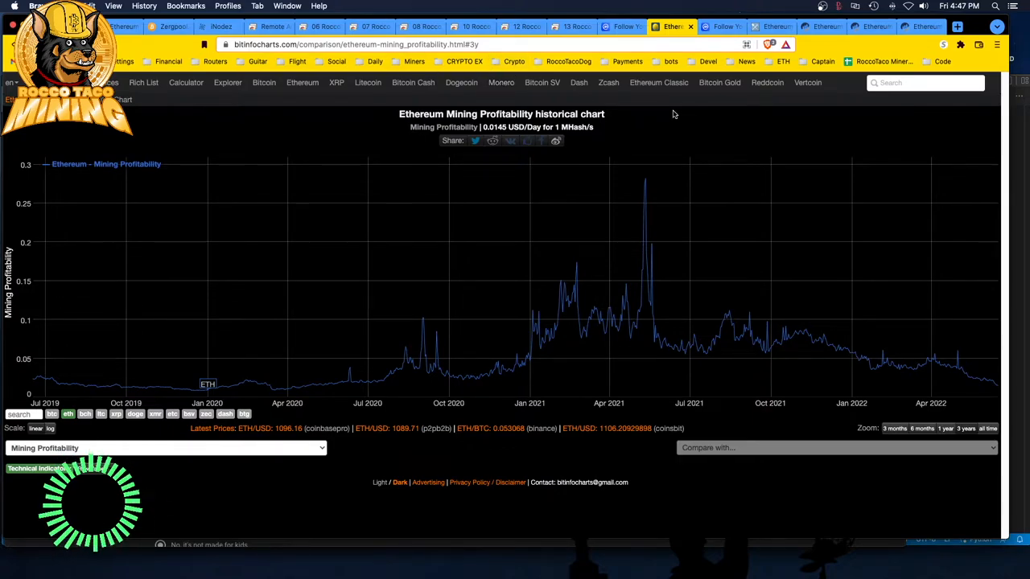
{"action": "mouse_move", "coordinate": [658, 82]}
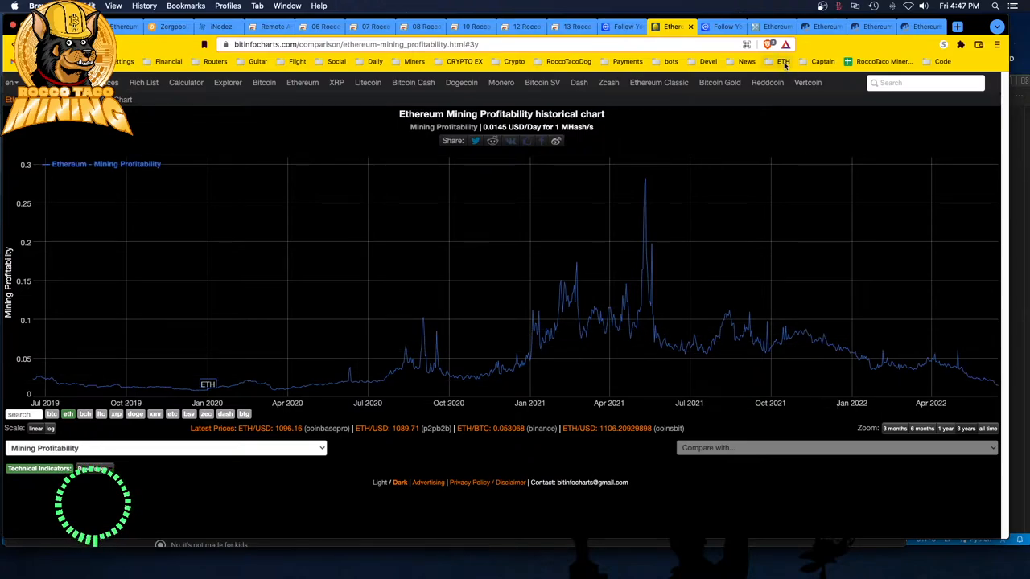
- Show BitInfoCharts' Ethereum mining profitability chart, about 0.0146 USD/day per MHash/s
{"action": "left_click", "coordinate": [721, 26]}
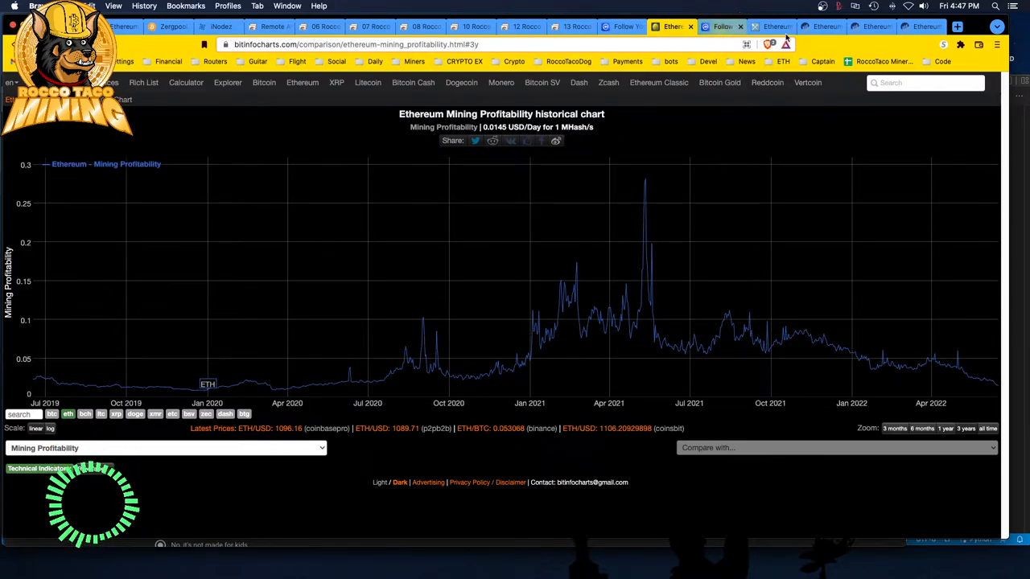
- View Etherscan's Ethereum average block time chart (~14.5 s), then MiningPoolStats' Ethereum pool list
{"action": "left_click", "coordinate": [821, 25]}
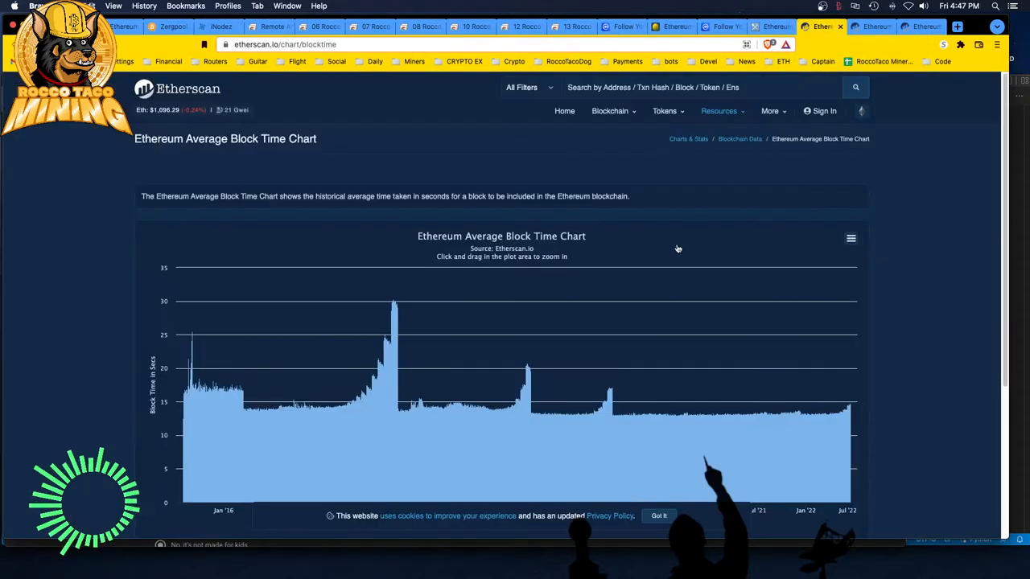
{"action": "mouse_move", "coordinate": [818, 364]}
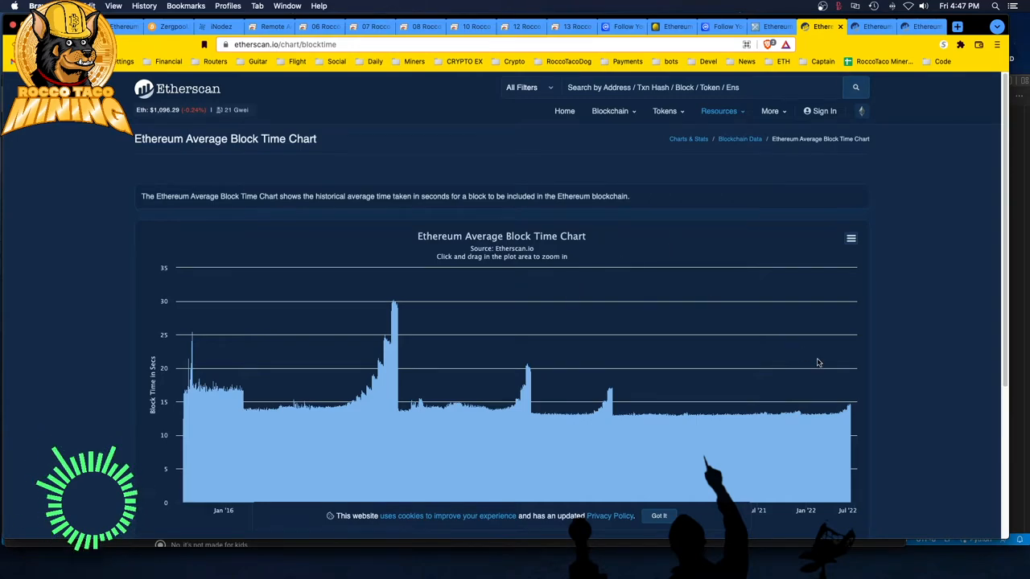
{"action": "mouse_move", "coordinate": [850, 409]}
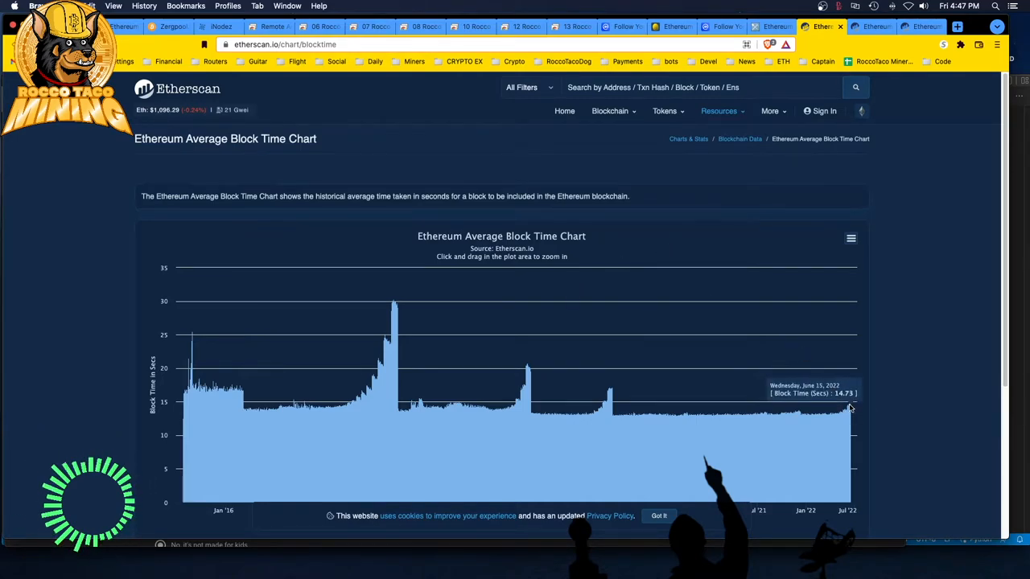
{"action": "mouse_move", "coordinate": [852, 408]}
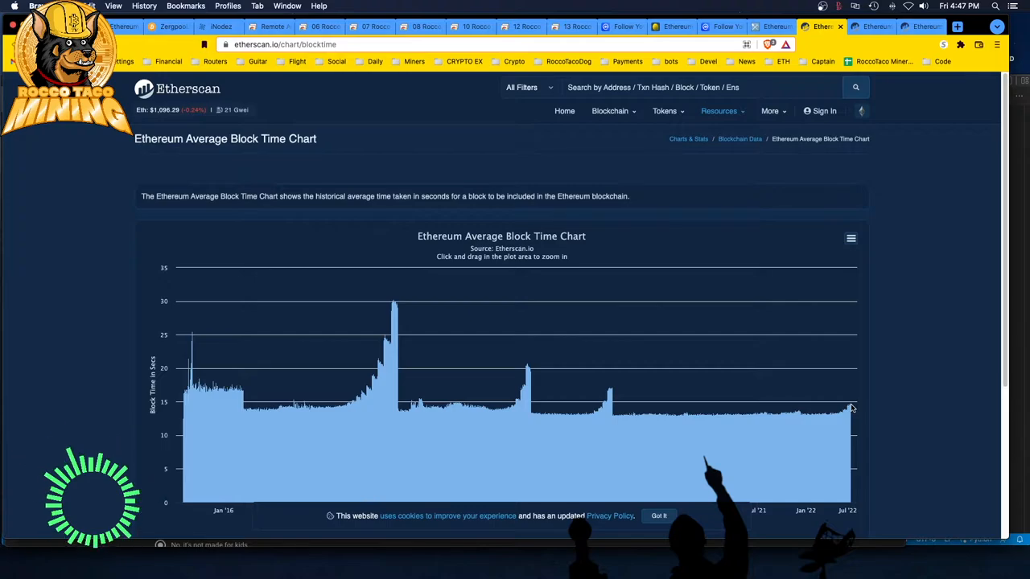
{"action": "mouse_move", "coordinate": [851, 410]}
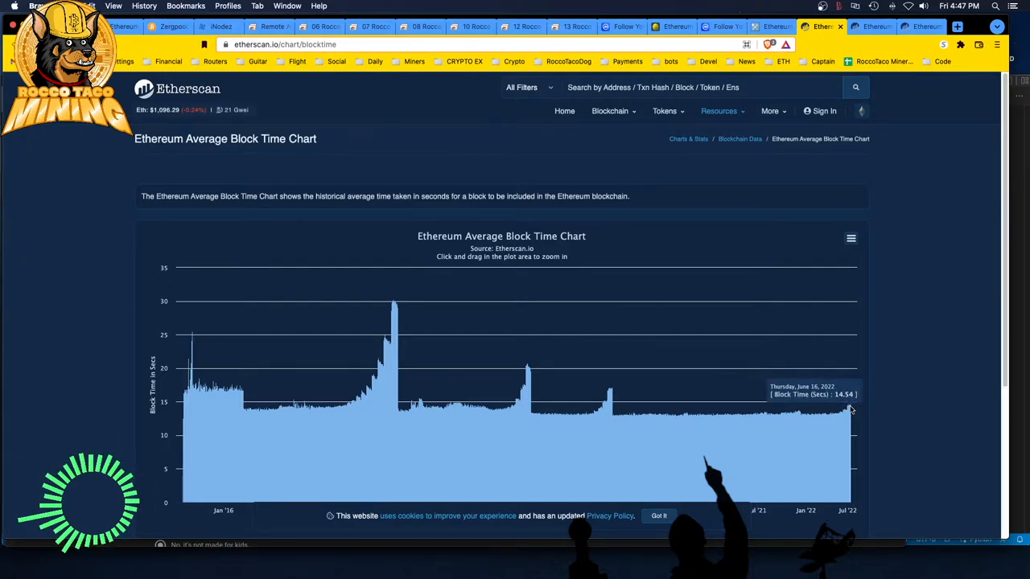
{"action": "mouse_move", "coordinate": [789, 76]}
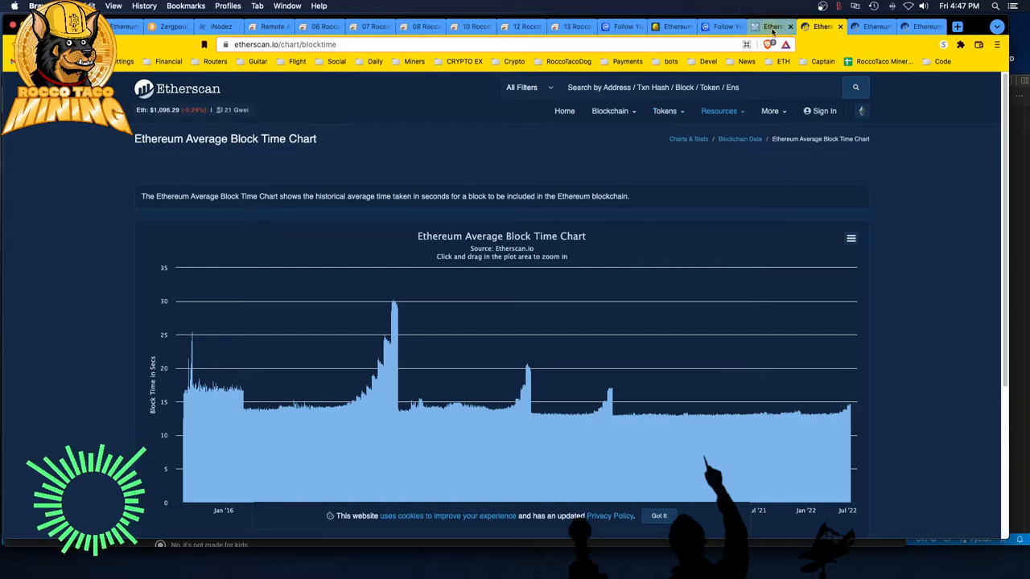
{"action": "left_click", "coordinate": [771, 26]}
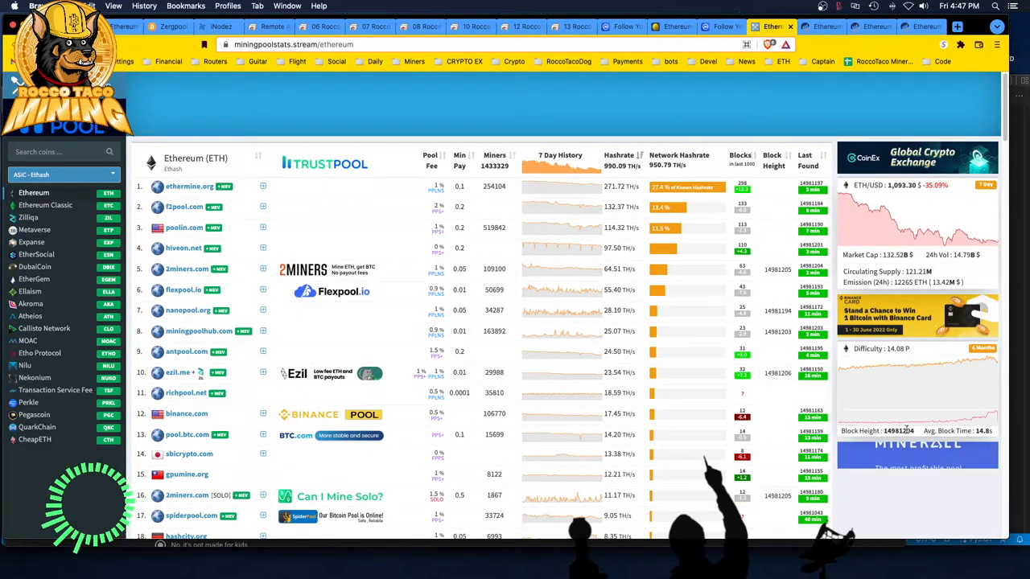
{"action": "mouse_move", "coordinate": [966, 415]}
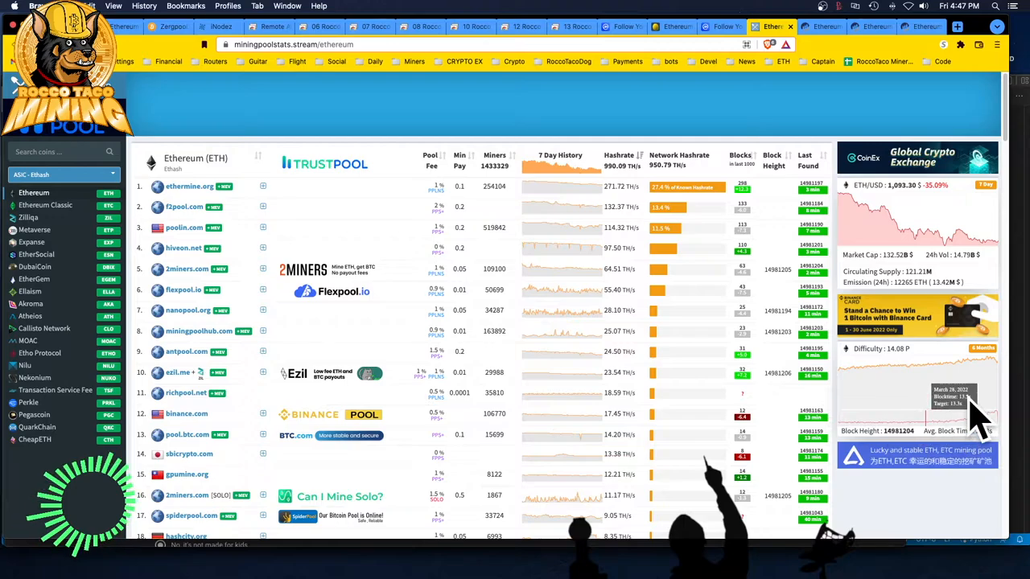
{"action": "mouse_move", "coordinate": [869, 418]}
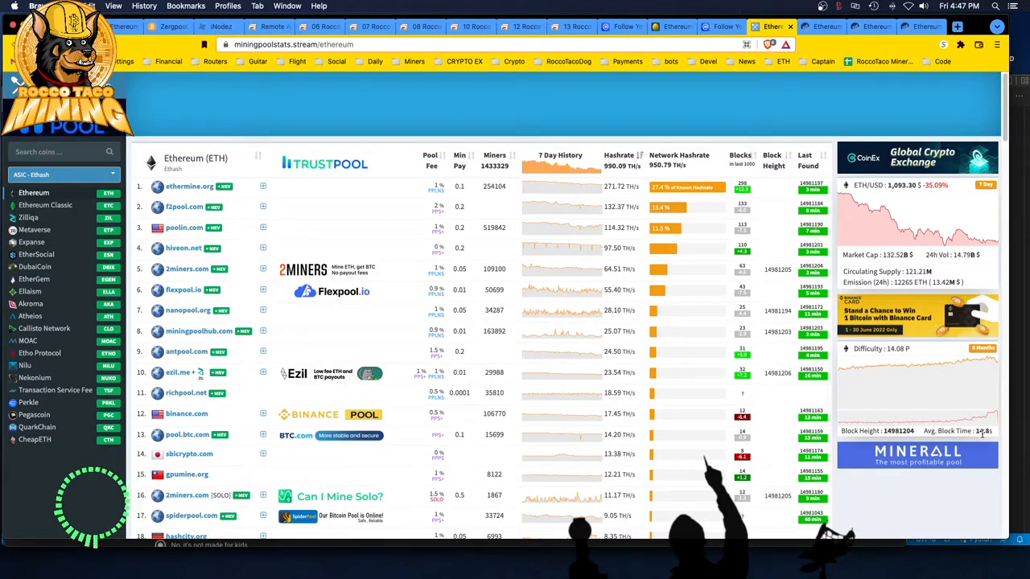
{"action": "mouse_move", "coordinate": [924, 369]}
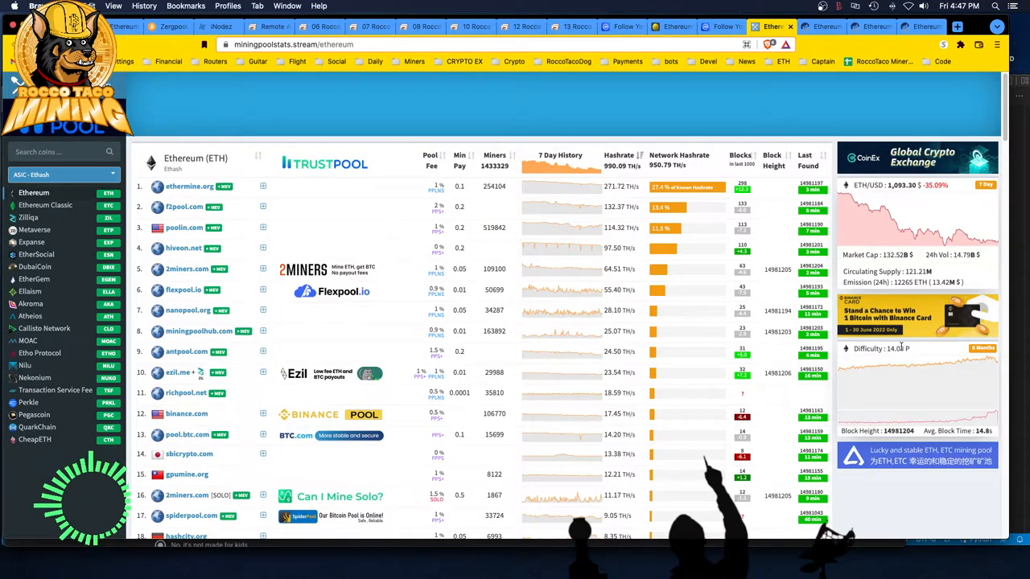
{"action": "mouse_move", "coordinate": [914, 367]}
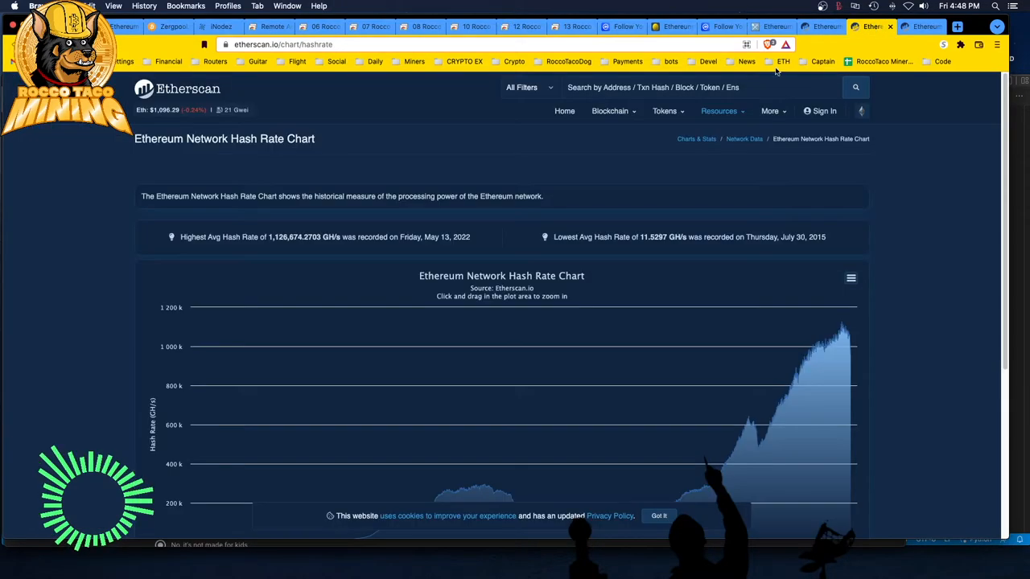
{"action": "mouse_move", "coordinate": [850, 348]}
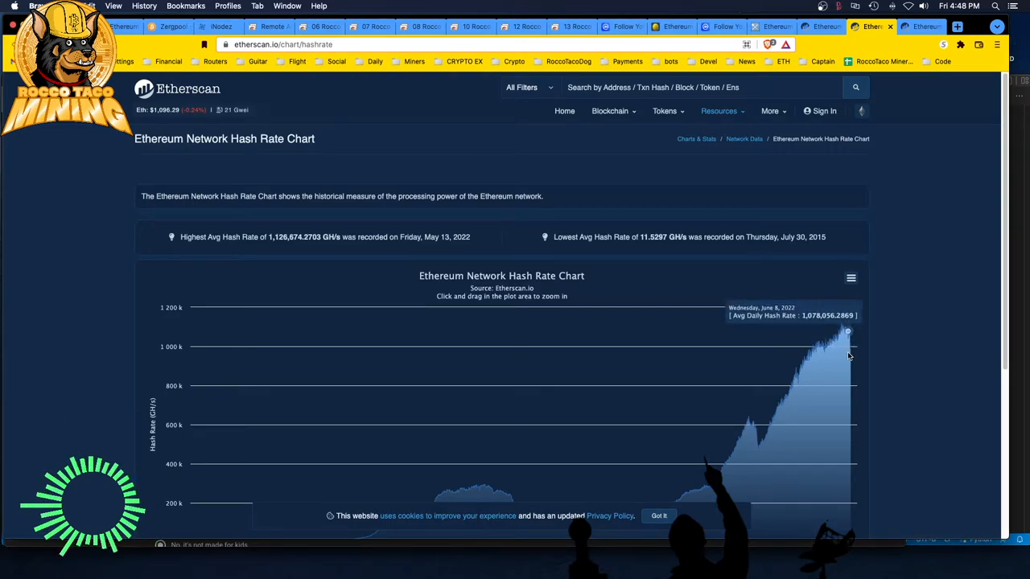
{"action": "mouse_move", "coordinate": [847, 354]}
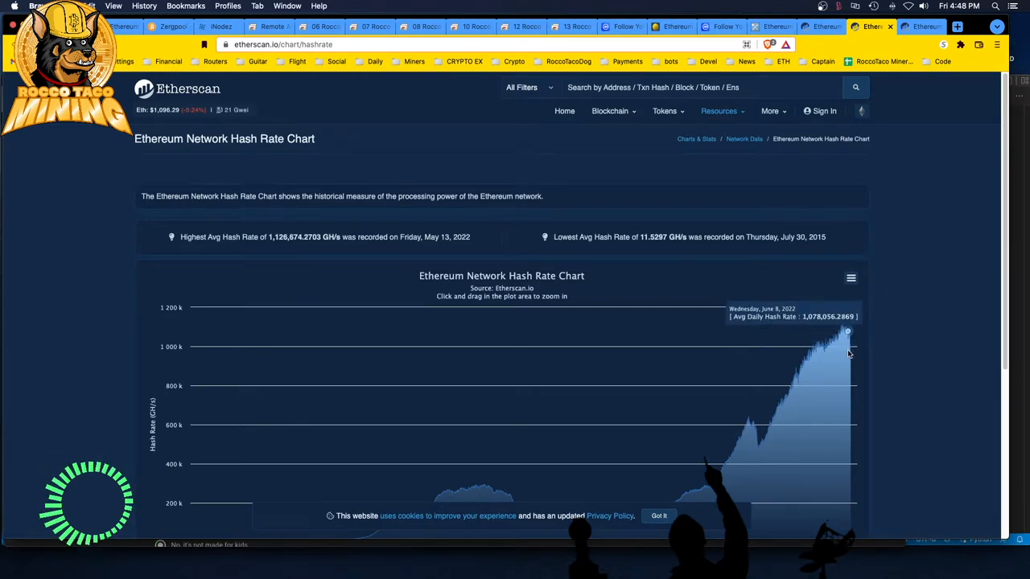
{"action": "mouse_move", "coordinate": [845, 338]}
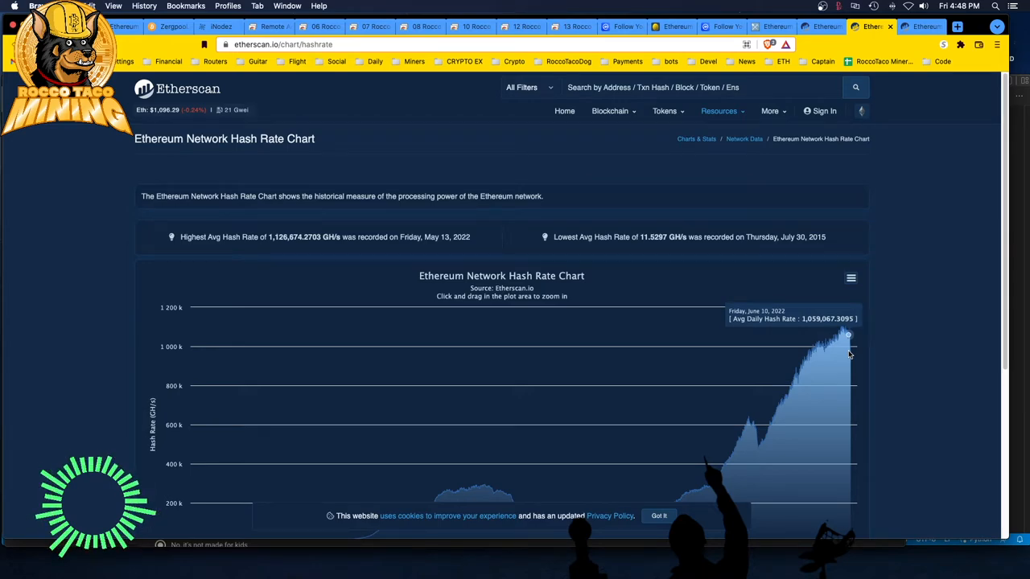
{"action": "mouse_move", "coordinate": [907, 221]}
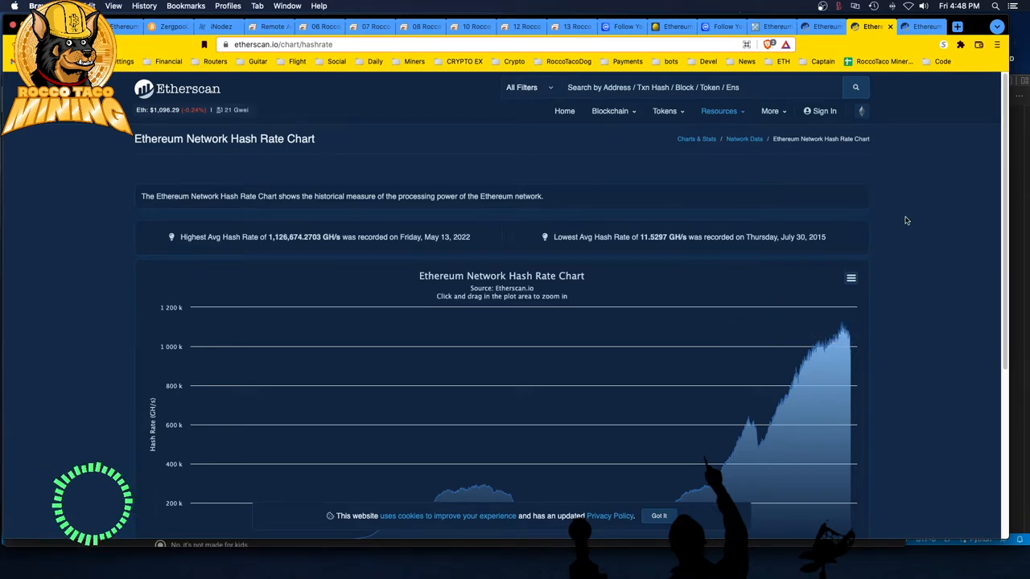
{"action": "mouse_move", "coordinate": [862, 206]}
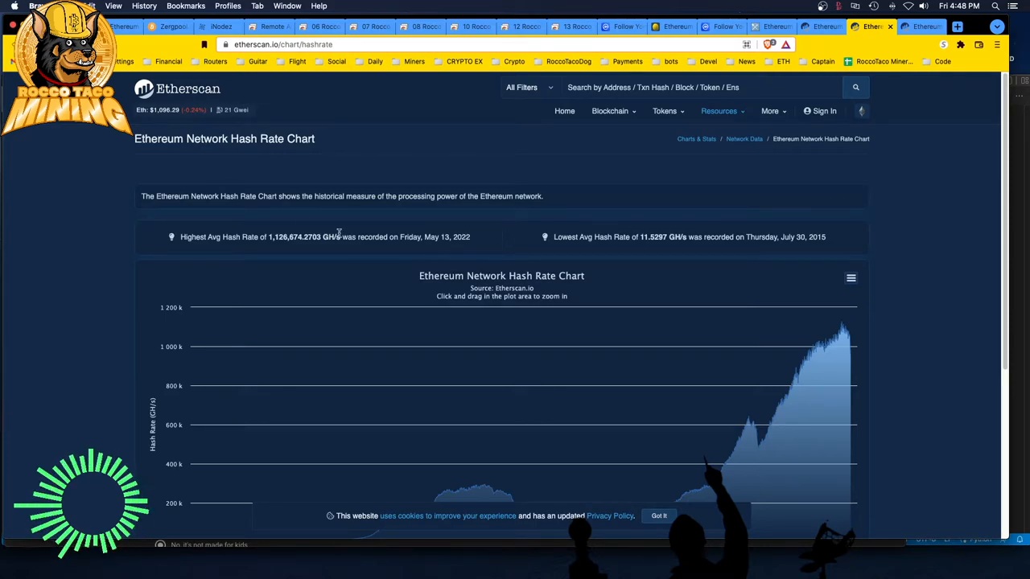
{"action": "mouse_move", "coordinate": [283, 197]}
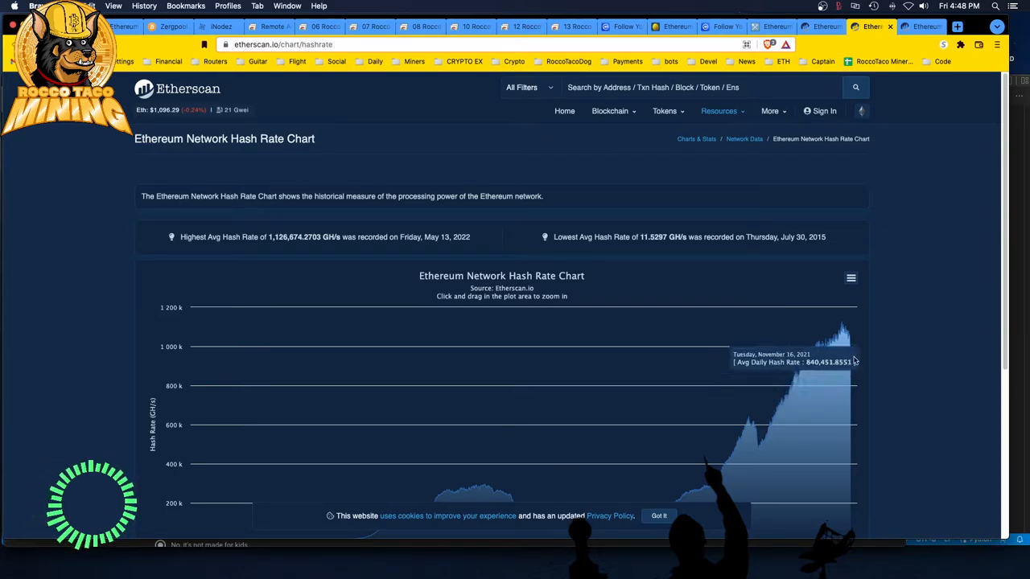
{"action": "mouse_move", "coordinate": [851, 340]}
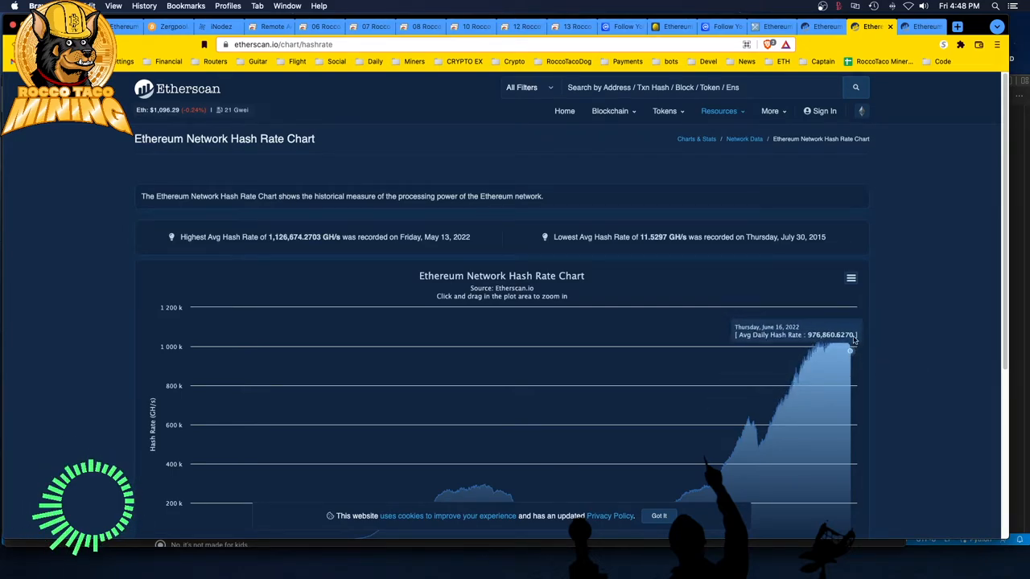
{"action": "mouse_move", "coordinate": [921, 26]}
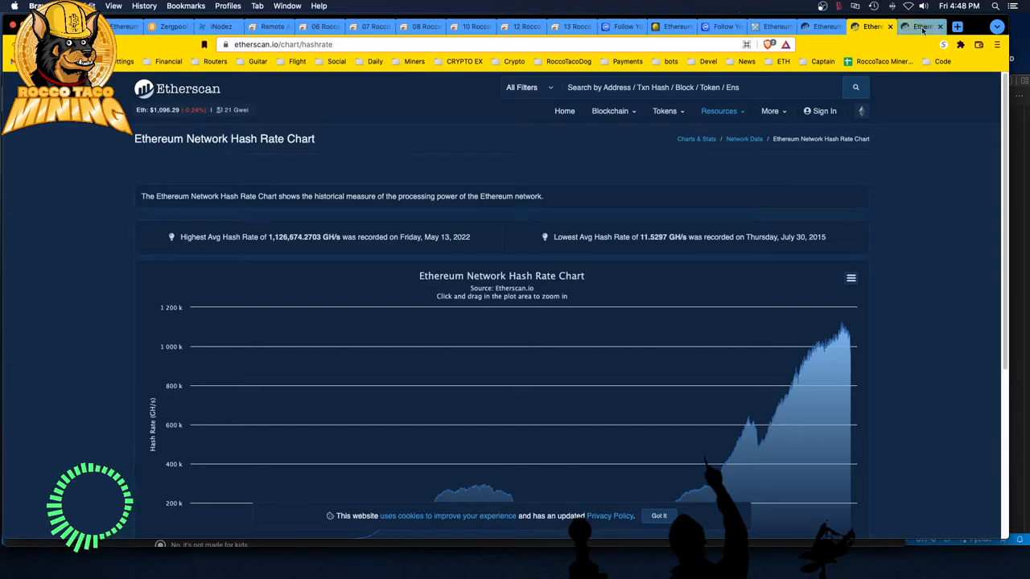
- Show Etherscan's Ethereum network difficulty chart, peaking at 15,101.178 TH
{"action": "left_click", "coordinate": [920, 26]}
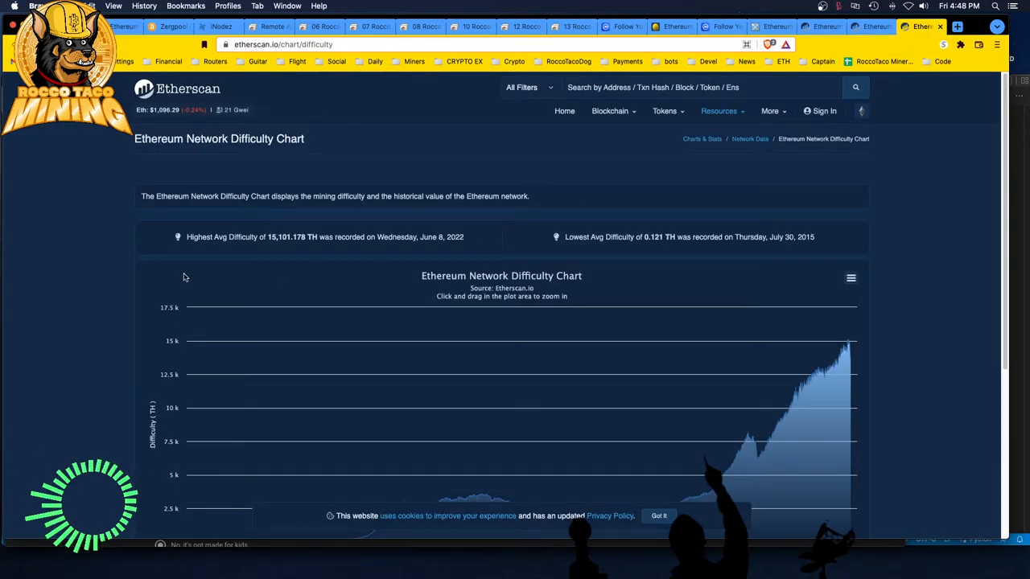
{"action": "mouse_move", "coordinate": [132, 258]}
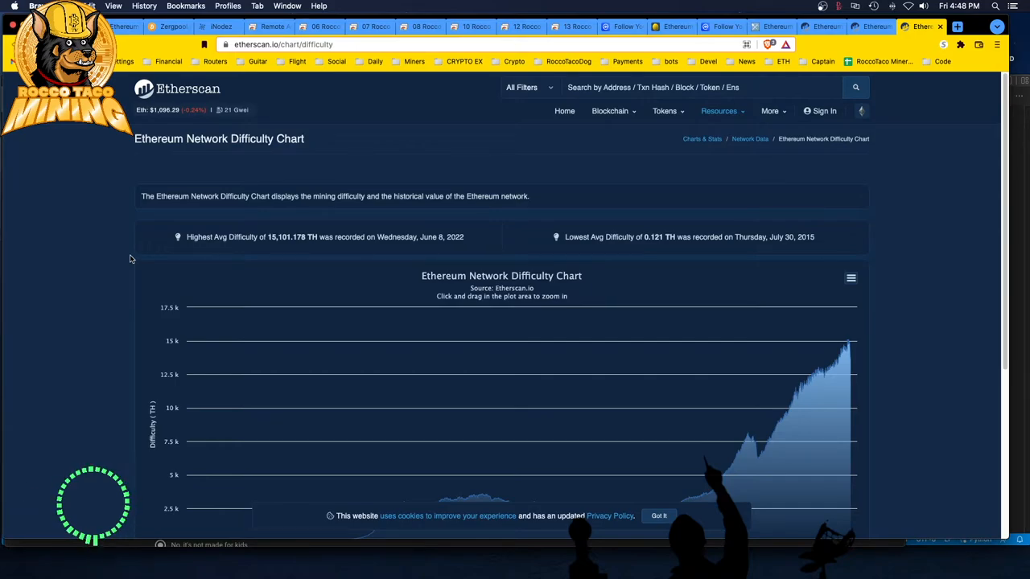
{"action": "mouse_move", "coordinate": [843, 368]}
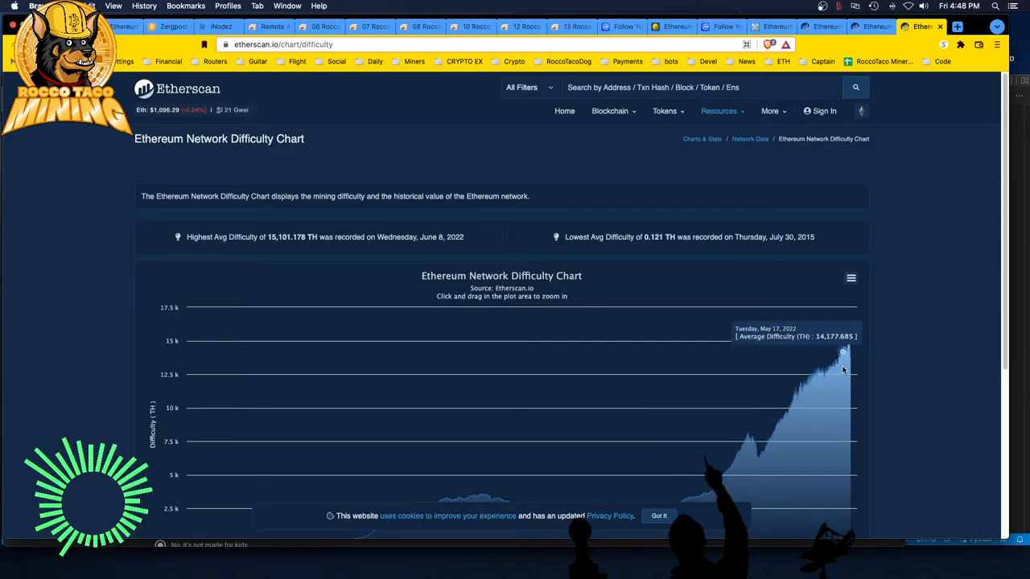
{"action": "mouse_move", "coordinate": [851, 367]}
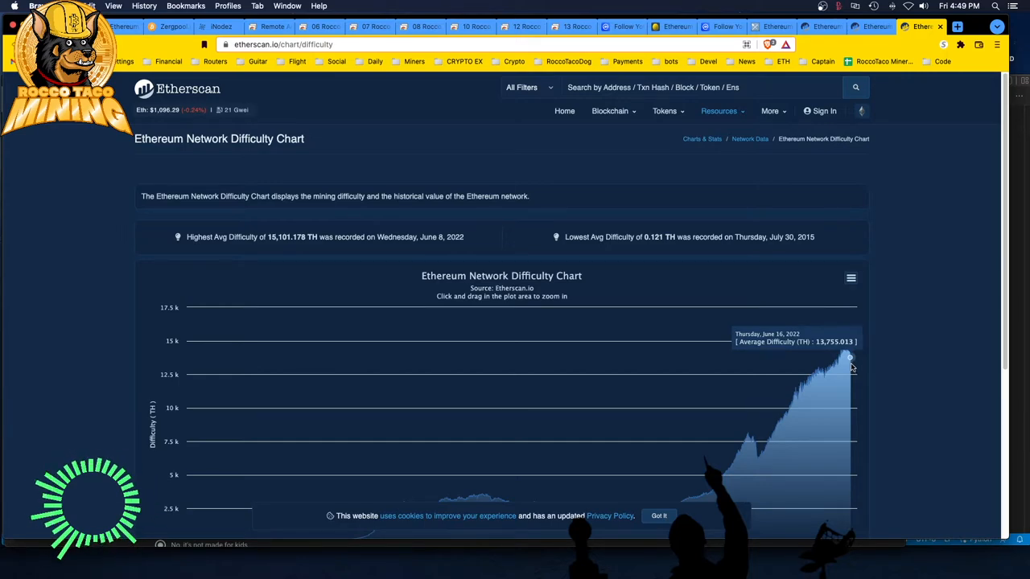
{"action": "mouse_move", "coordinate": [849, 357]}
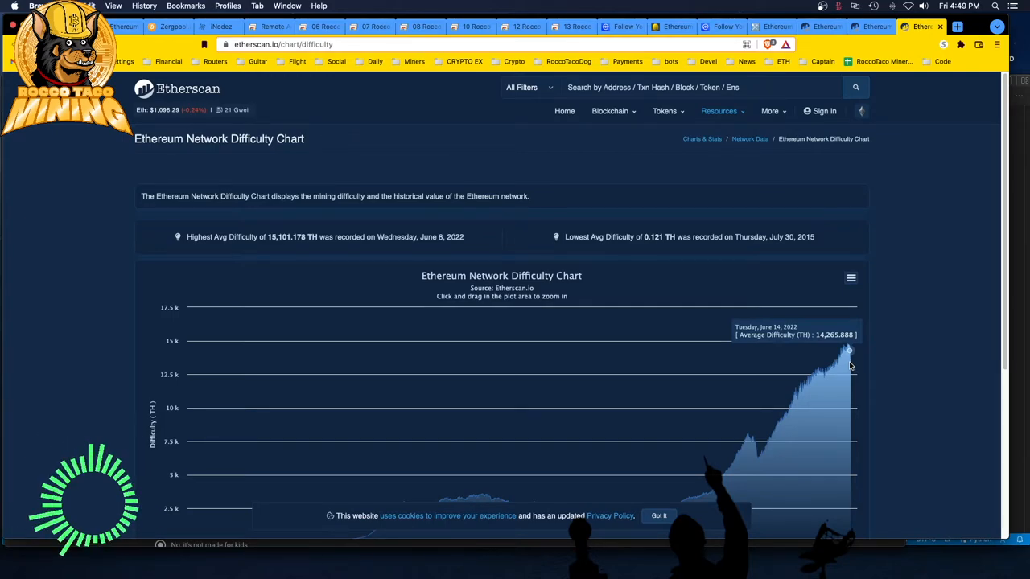
{"action": "mouse_move", "coordinate": [850, 358]}
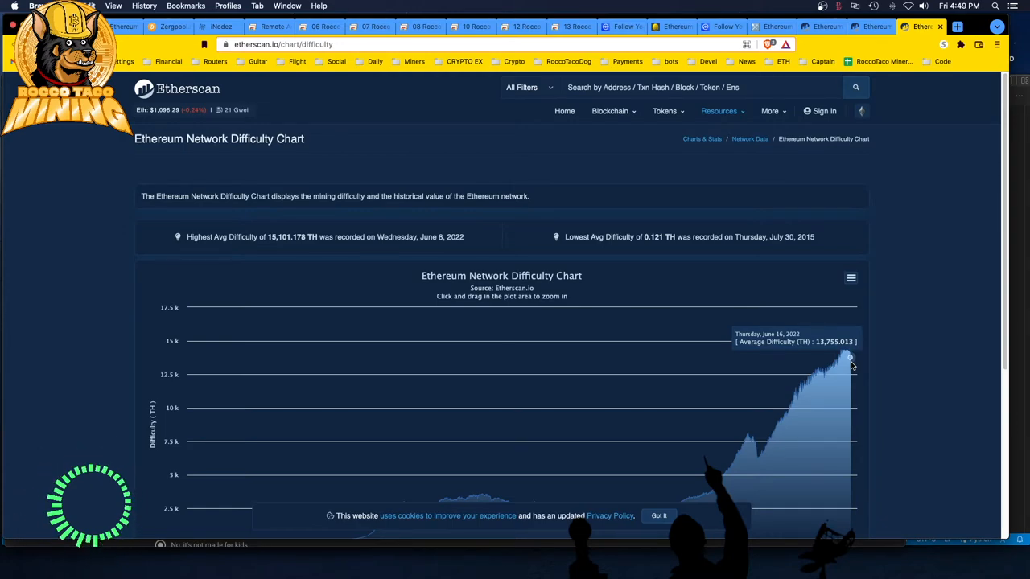
{"action": "mouse_move", "coordinate": [855, 367]}
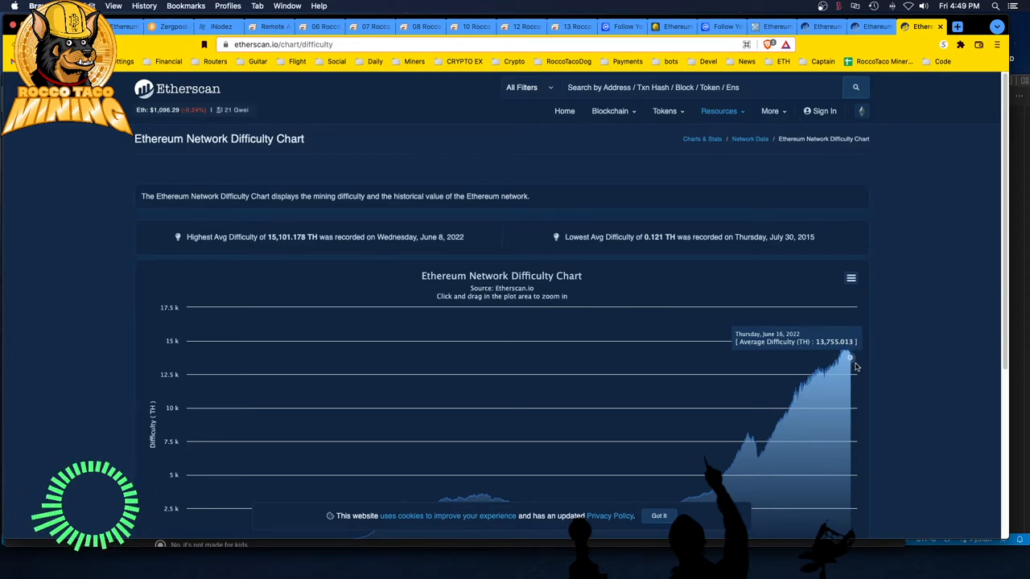
{"action": "mouse_move", "coordinate": [74, 386]}
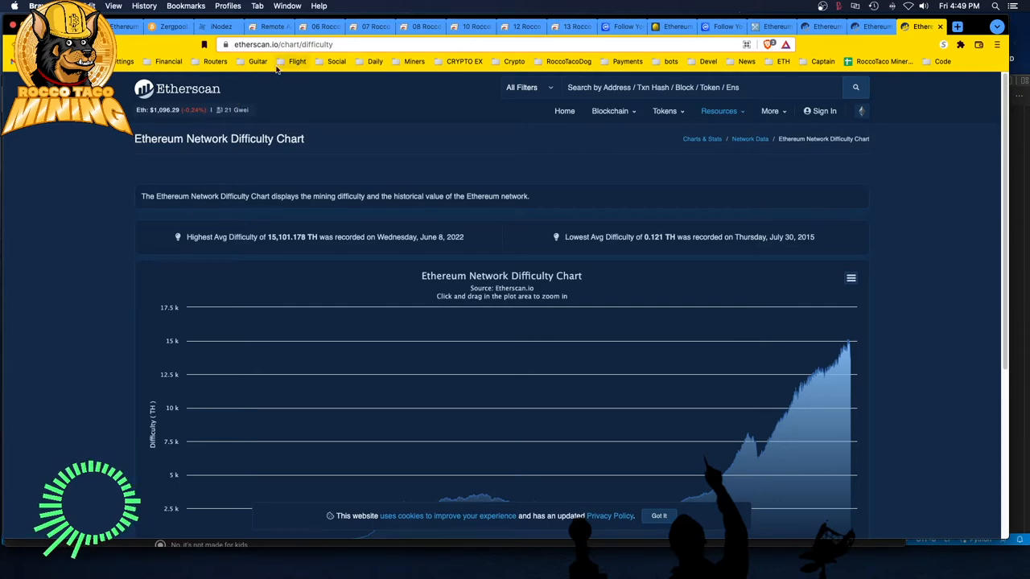
{"action": "mouse_move", "coordinate": [441, 179]}
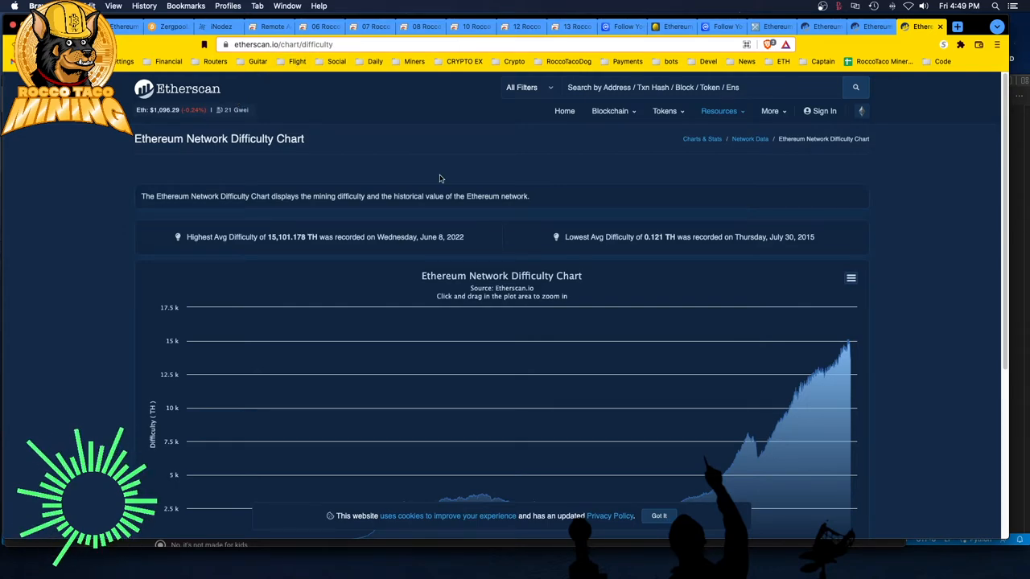
{"action": "mouse_move", "coordinate": [399, 192]}
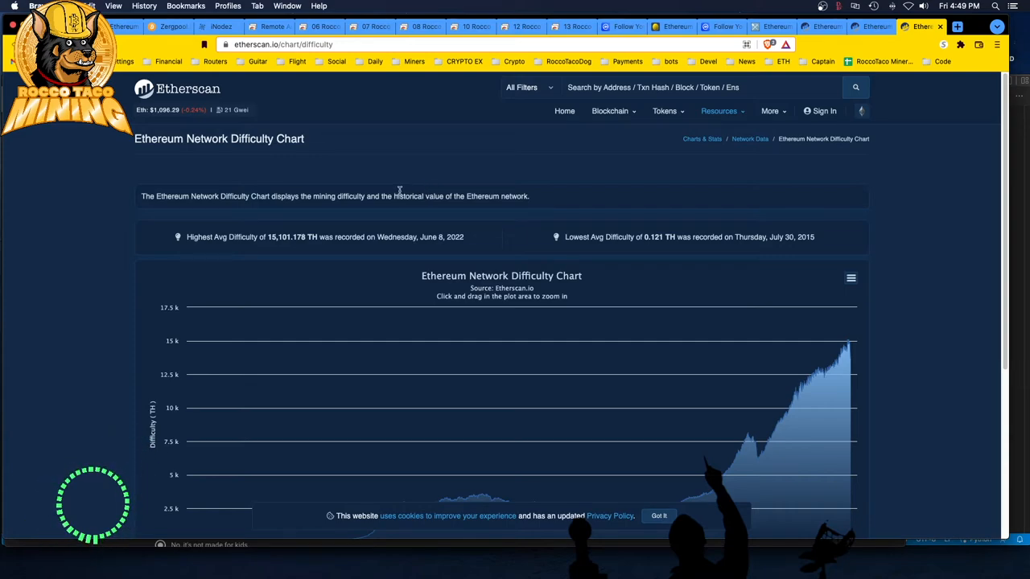
{"action": "mouse_move", "coordinate": [399, 184]}
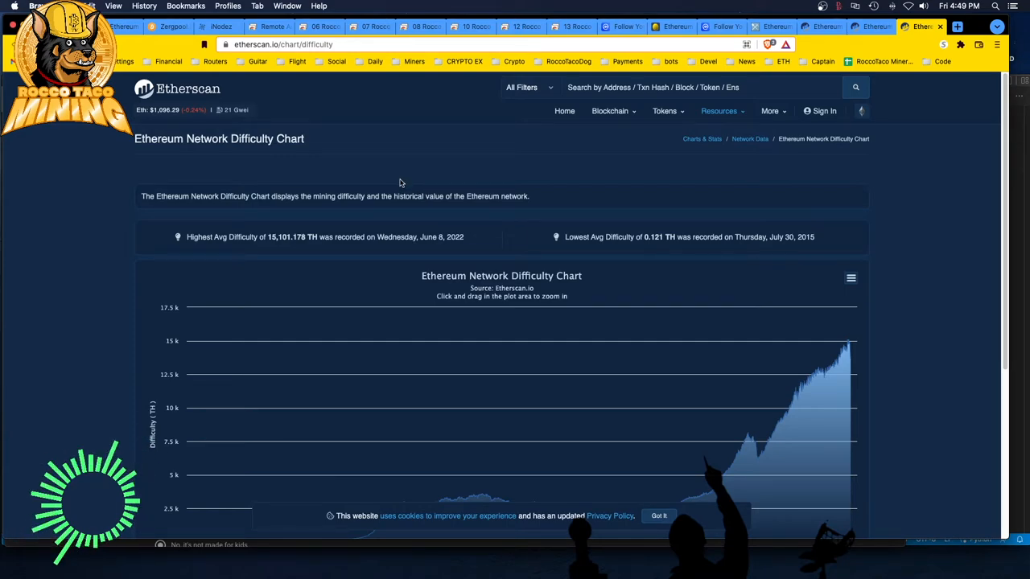
{"action": "mouse_move", "coordinate": [124, 296]}
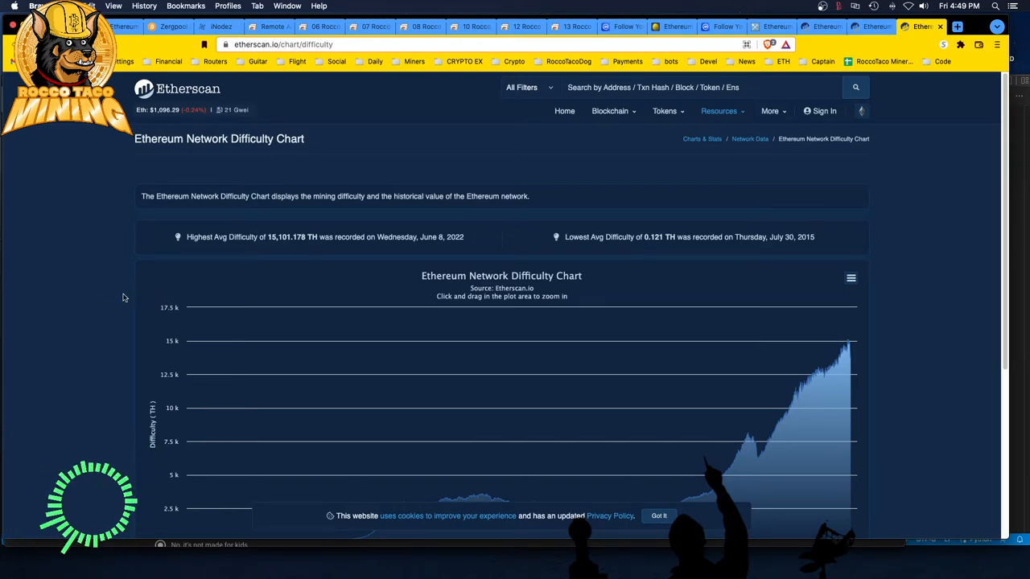
{"action": "mouse_move", "coordinate": [177, 264]}
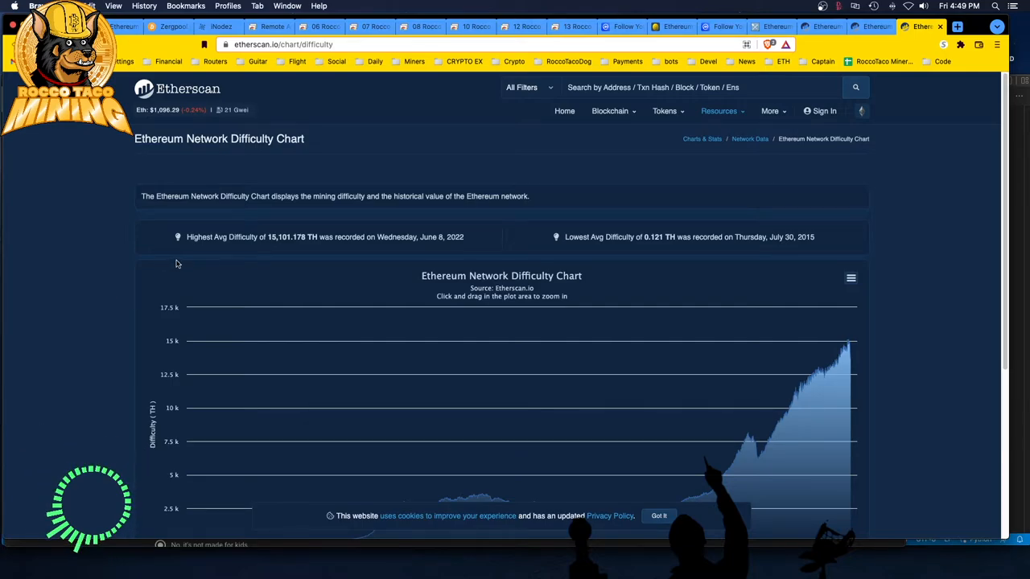
{"action": "mouse_move", "coordinate": [233, 280]}
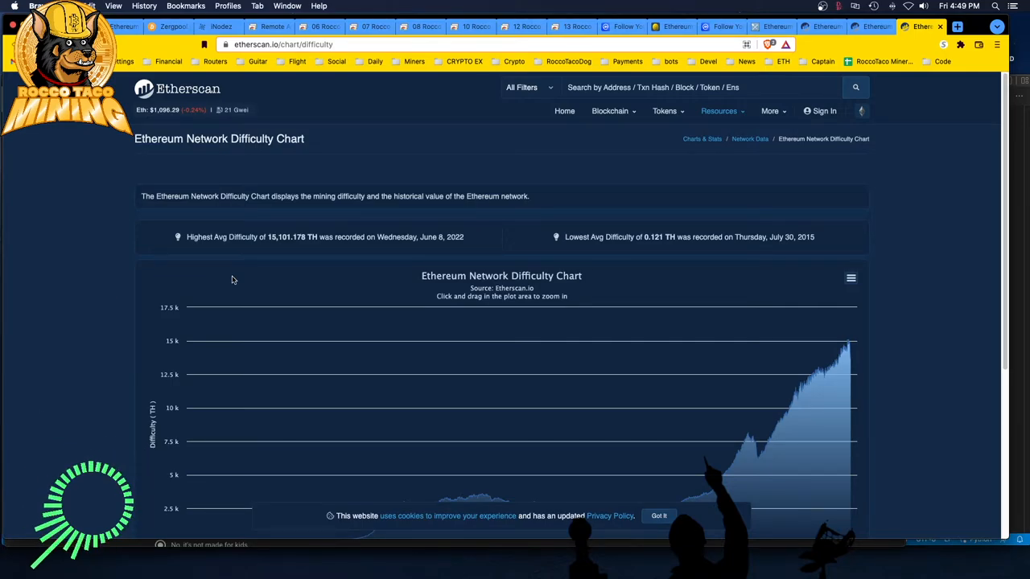
{"action": "mouse_move", "coordinate": [314, 249]}
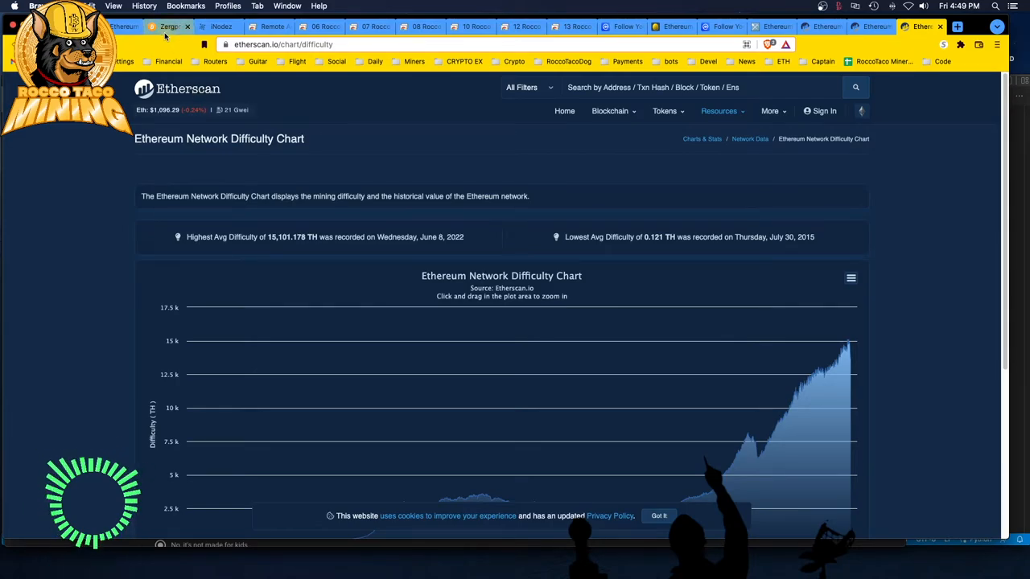
{"action": "mouse_move", "coordinate": [169, 26]}
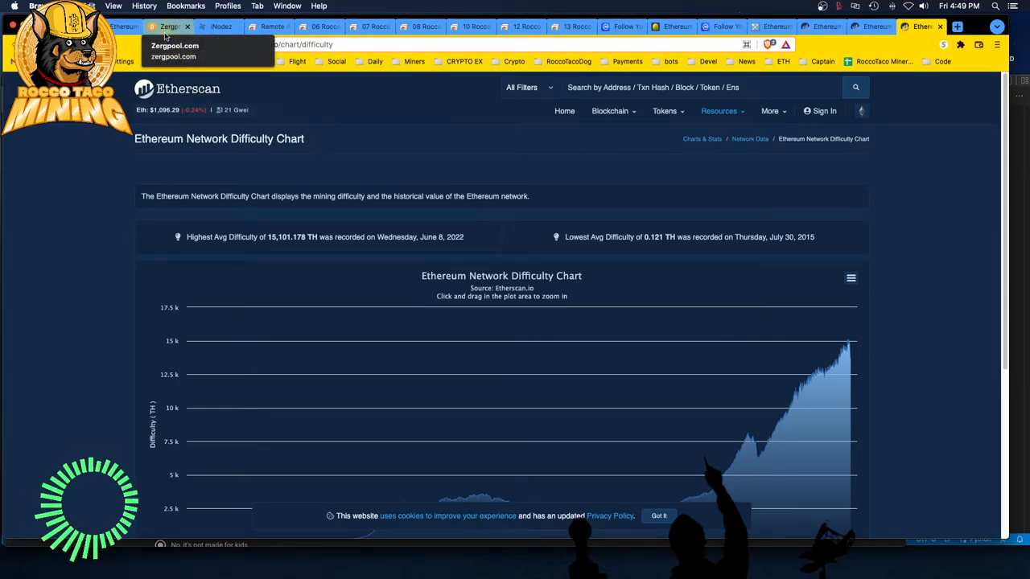